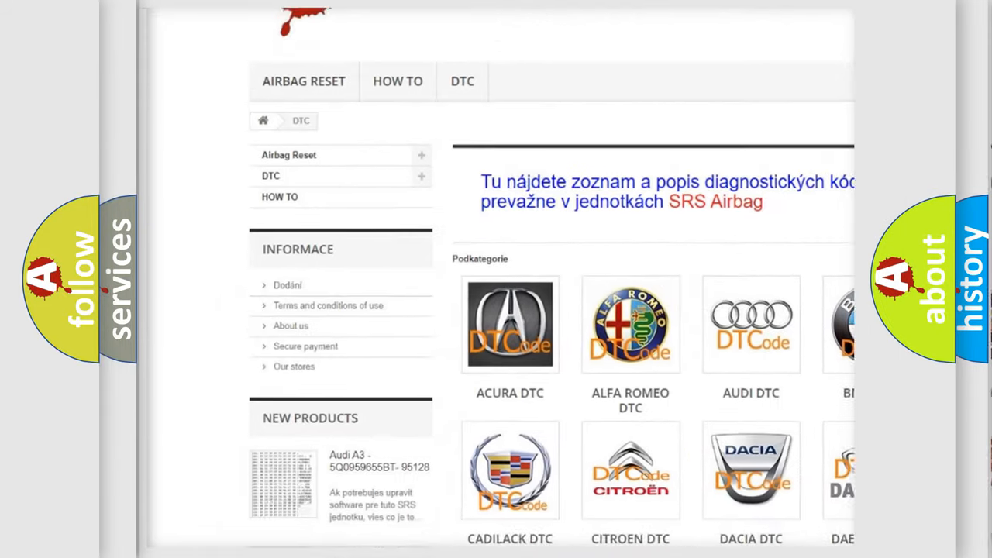
pyautogui.scroll(-3)
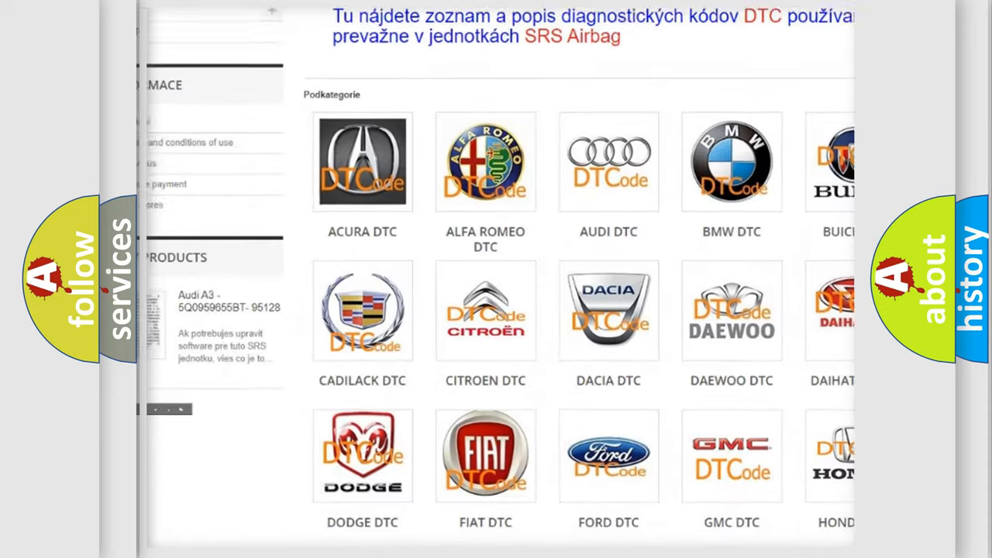
pyautogui.scroll(-3)
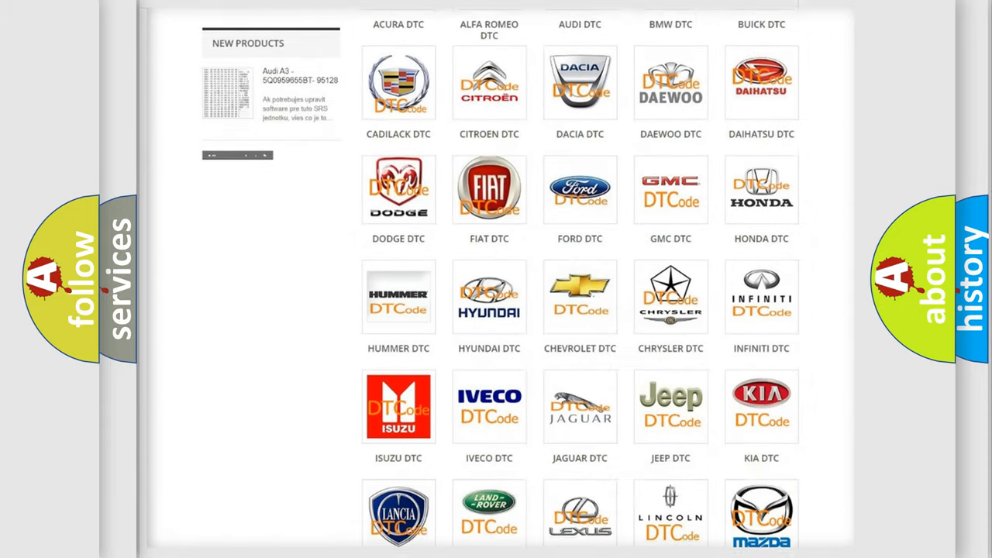
pyautogui.scroll(-3)
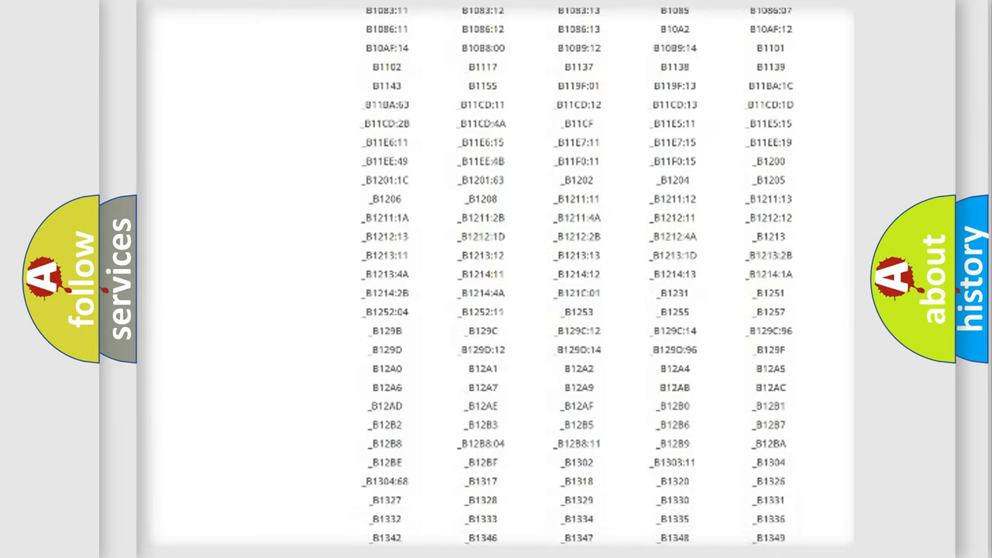
pyautogui.scroll(-3)
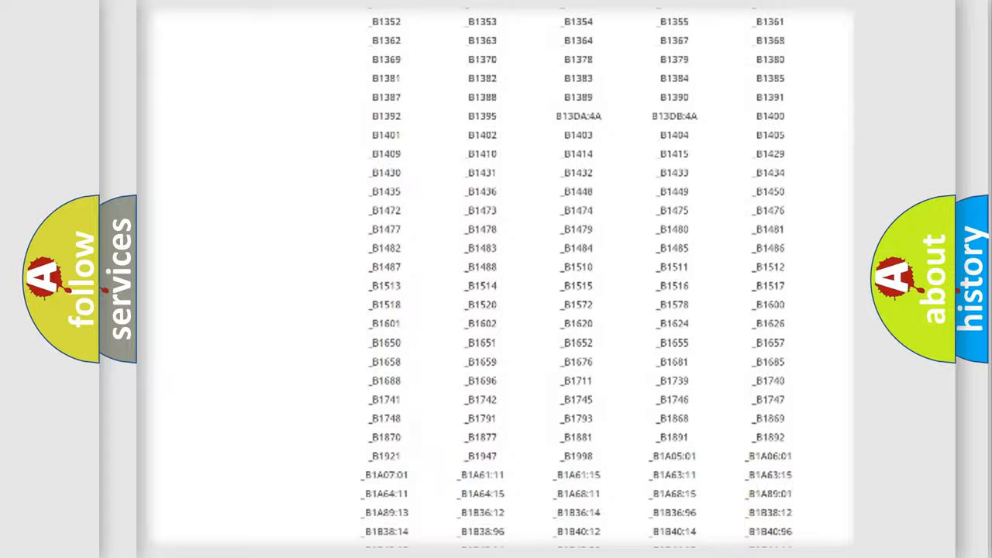